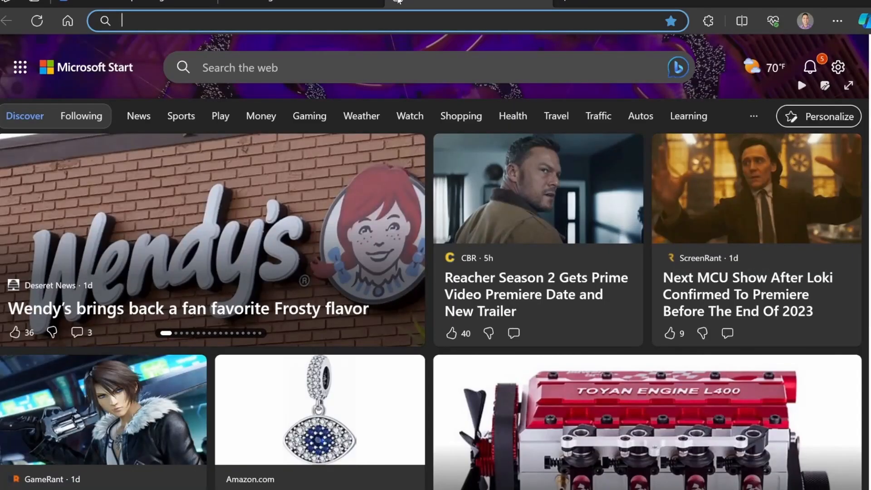
Search the web for 7zip and go to the official 7-Zip download page
{"action": "type", "text": "7zip&cvid=e2eb456273a24537b6c7f28e006f7379&gs_lcrp=EgZjaHJvbW..."}
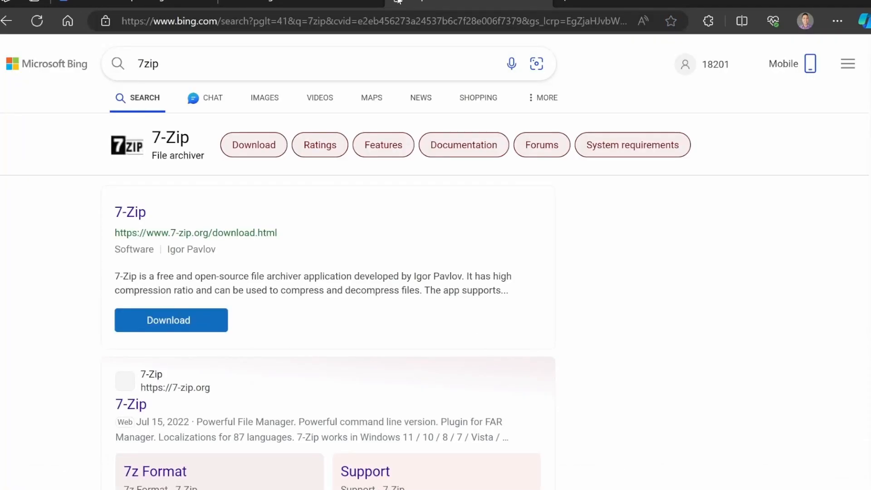
{"action": "left_click", "coordinate": [170, 320]}
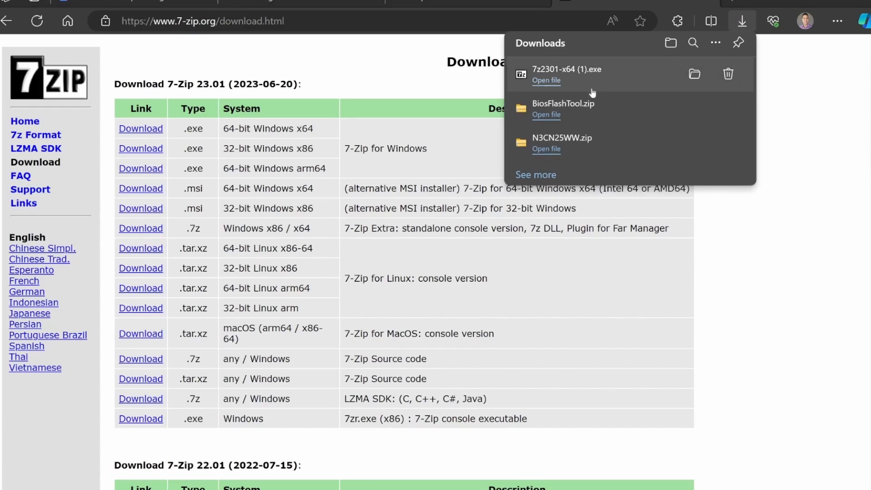
Run the 7z2301-x64 installer with default folder, then show the N3CN25WW zip in Downloads
{"action": "left_click", "coordinate": [546, 79]}
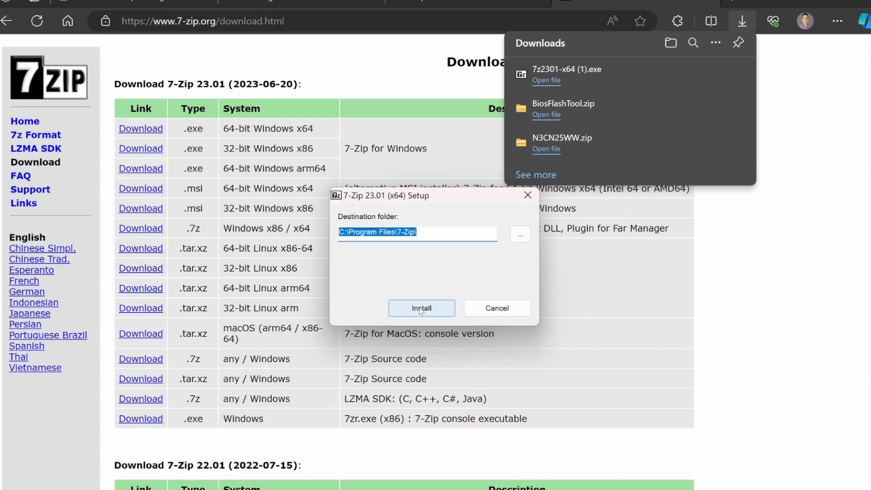
{"action": "left_click", "coordinate": [421, 308]}
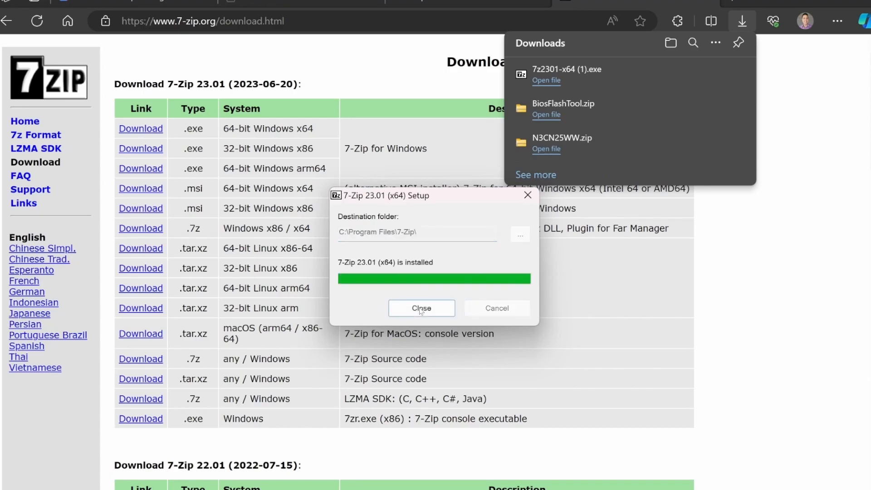
{"action": "left_click", "coordinate": [421, 307]}
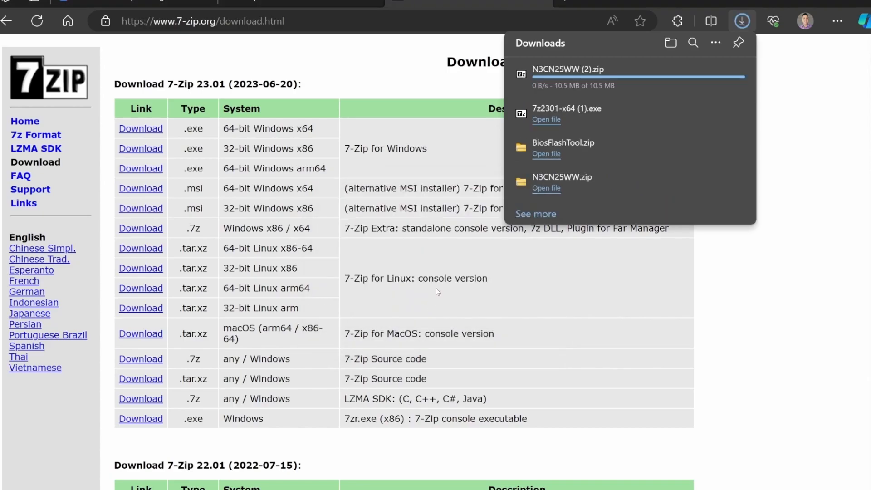
{"action": "mouse_move", "coordinate": [645, 81]}
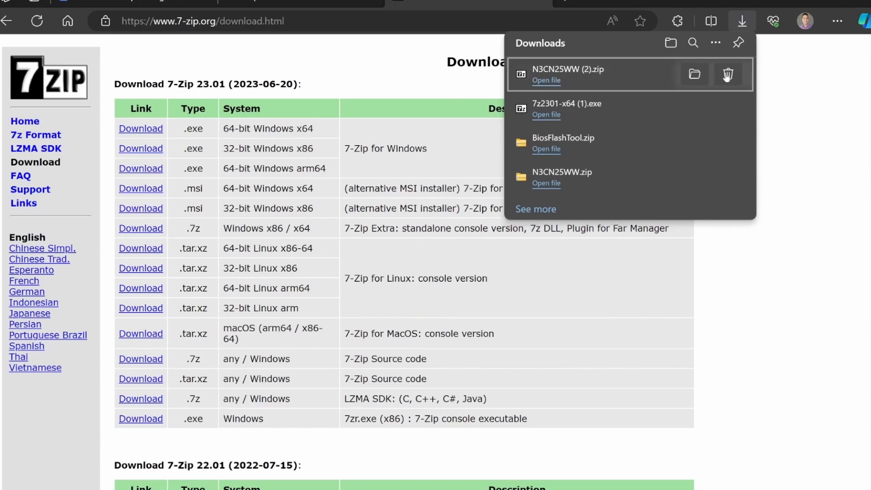
{"action": "left_click", "coordinate": [693, 74]}
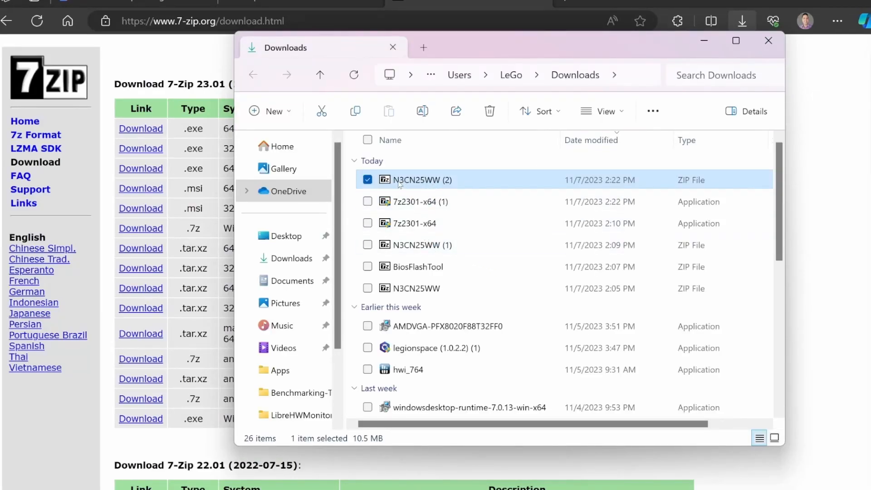
{"action": "mouse_move", "coordinate": [400, 183]}
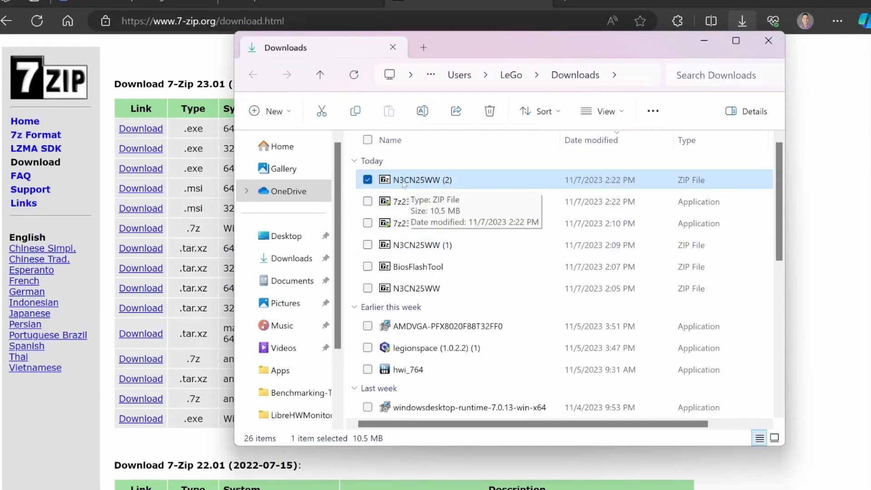
{"action": "mouse_move", "coordinate": [485, 189]}
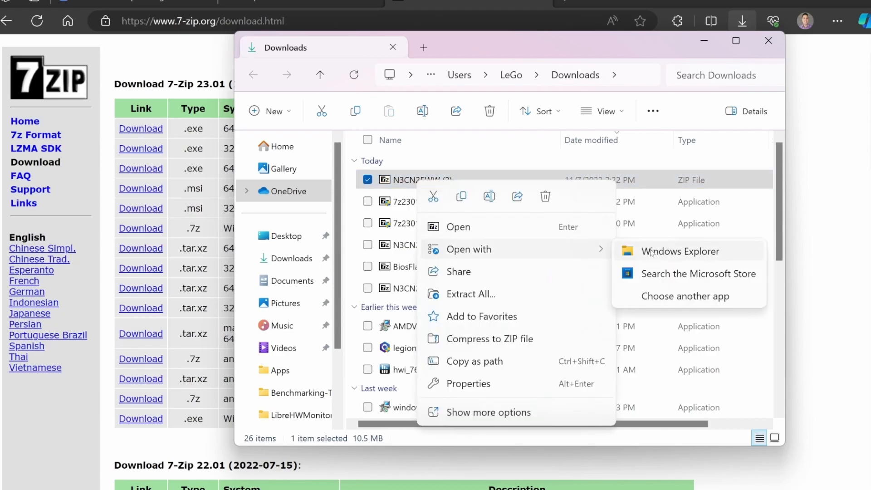
{"action": "mouse_move", "coordinate": [490, 252]}
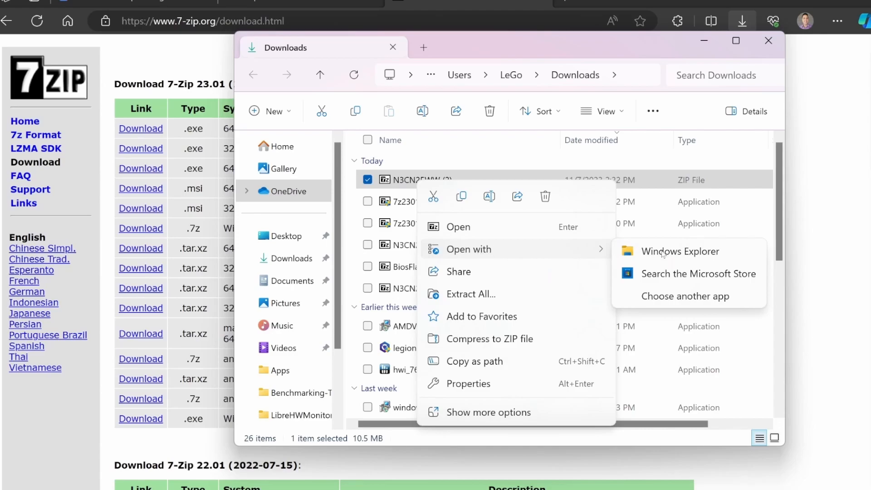
Choose 7zFM from Program Files\7-Zip as the app to open the N3CN25WW (2) zip
{"action": "left_click", "coordinate": [576, 300]}
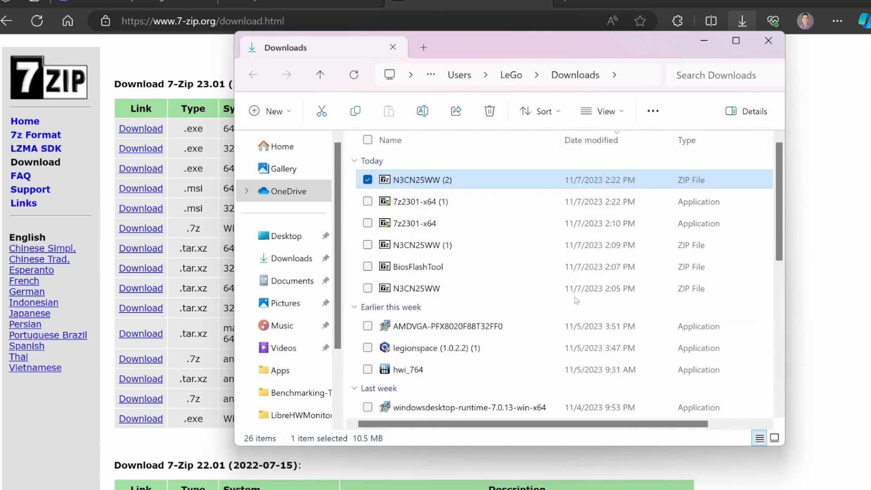
{"action": "double_click", "coordinate": [416, 179]}
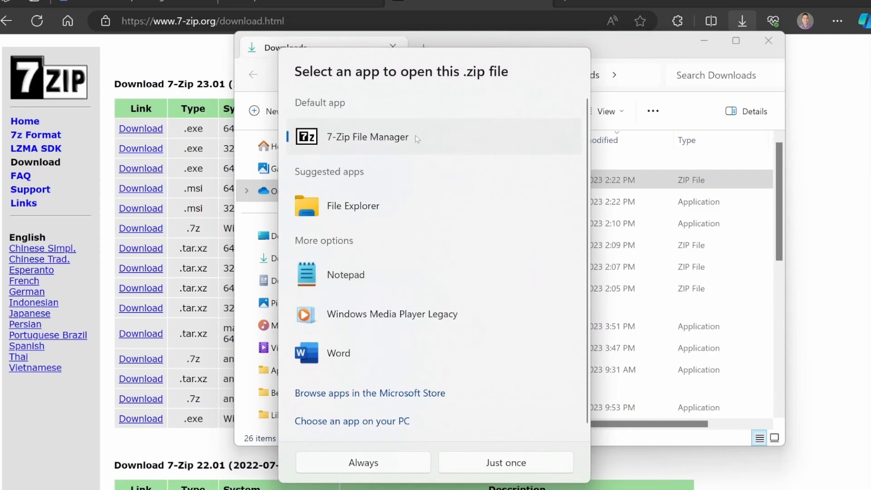
{"action": "mouse_move", "coordinate": [314, 421]}
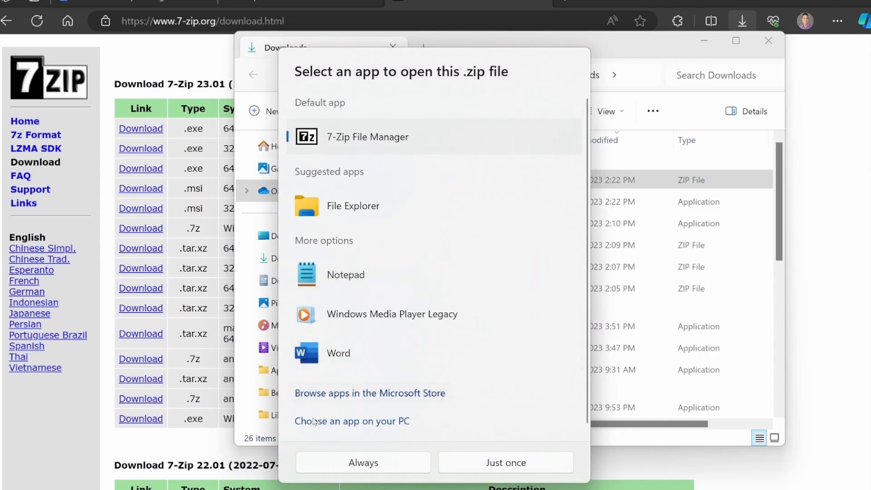
{"action": "left_click", "coordinate": [352, 421]}
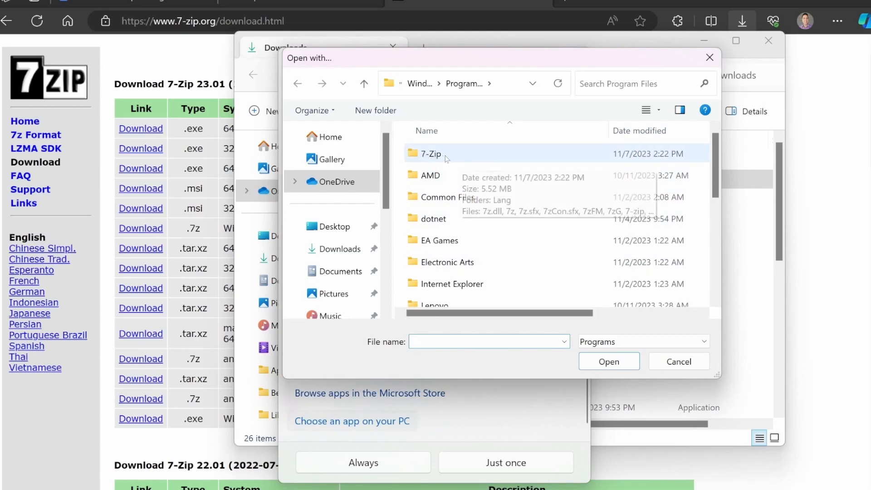
{"action": "left_click", "coordinate": [461, 83]}
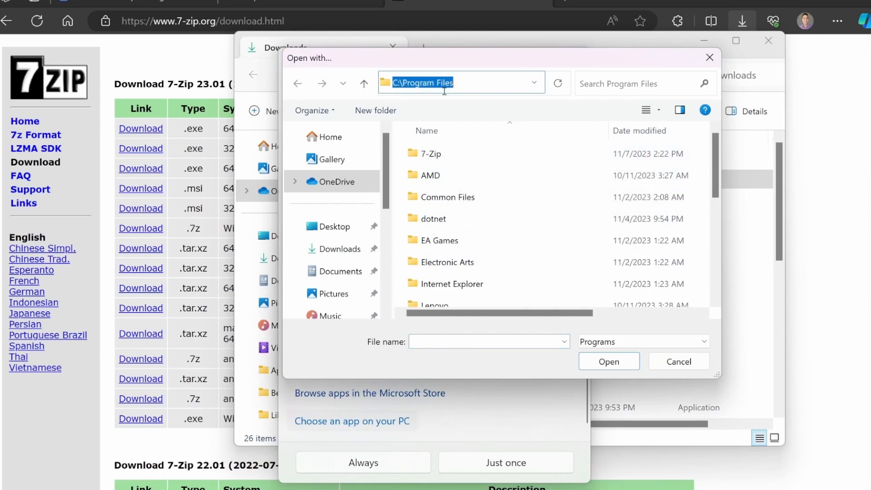
{"action": "double_click", "coordinate": [429, 153]}
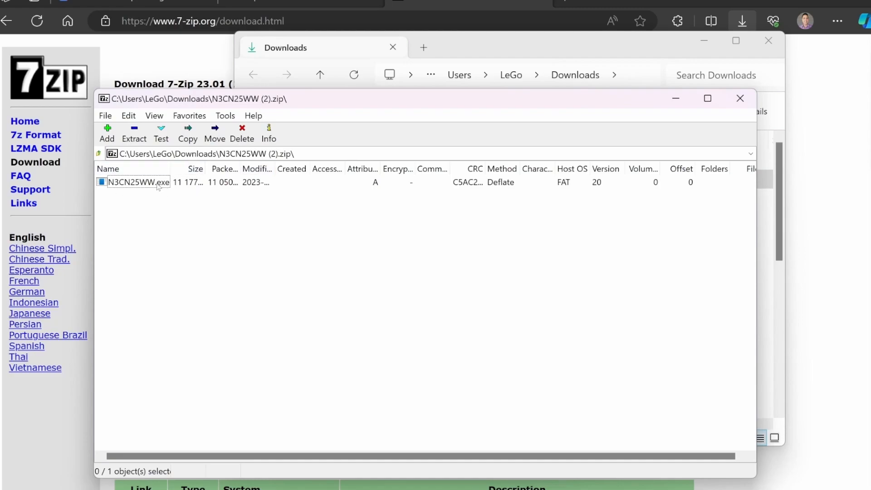
Open inside N3CN25WW.exe and copy its 16 packed files out to C:\Bios_Update
{"action": "right_click", "coordinate": [138, 182]}
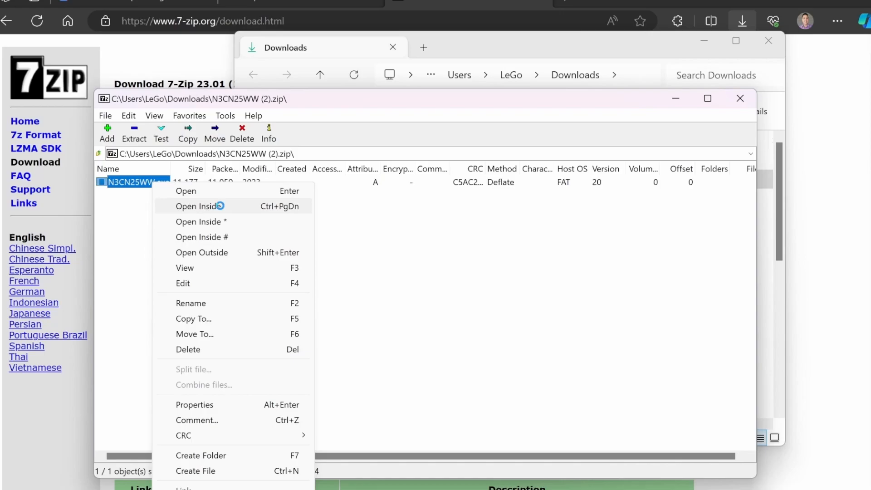
{"action": "left_click", "coordinate": [197, 206]}
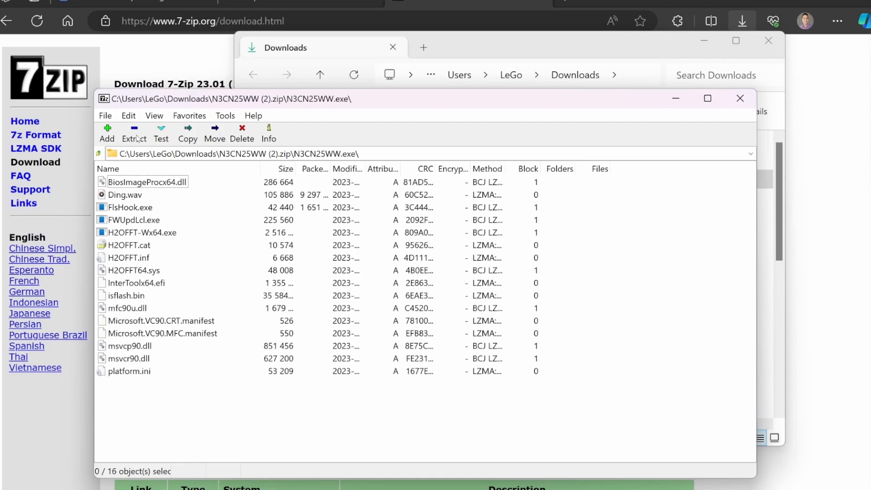
{"action": "left_click", "coordinate": [187, 134]}
{"action": "type", "text": "C:\\Bios_"}
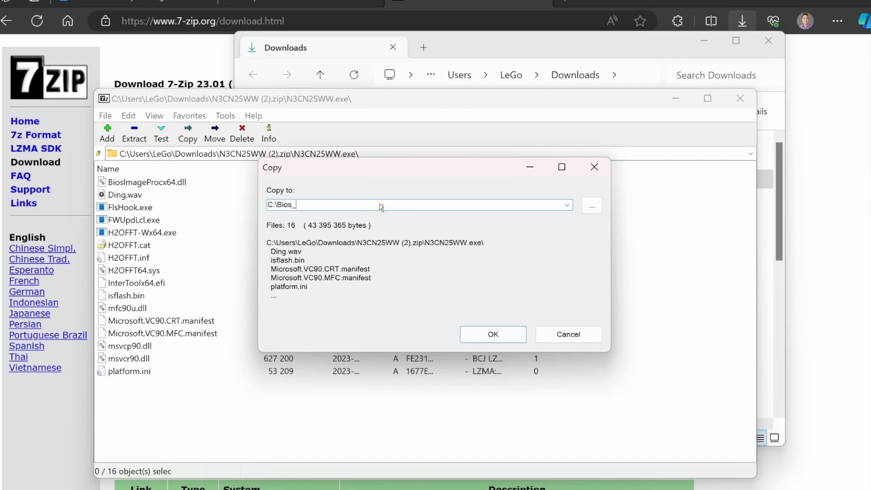
{"action": "type", "text": "Update"}
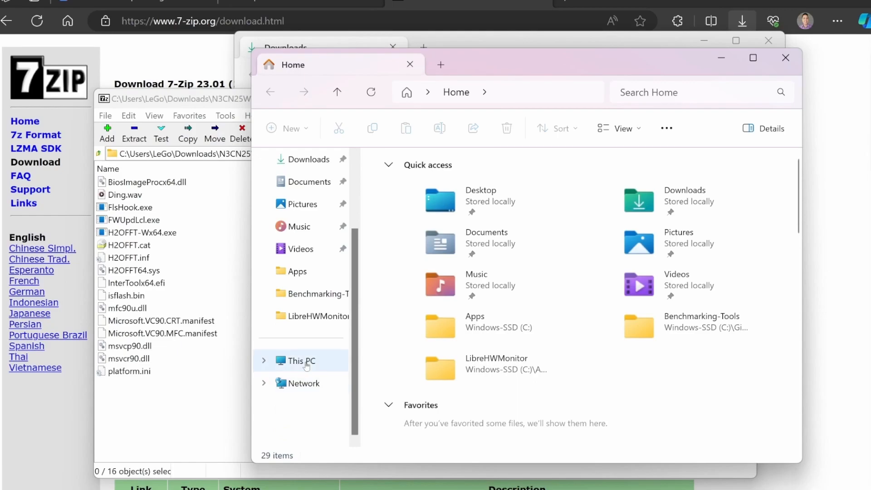
Browse to C:\Bios_Update and create a new folder named Update inside it
{"action": "left_click", "coordinate": [300, 360]}
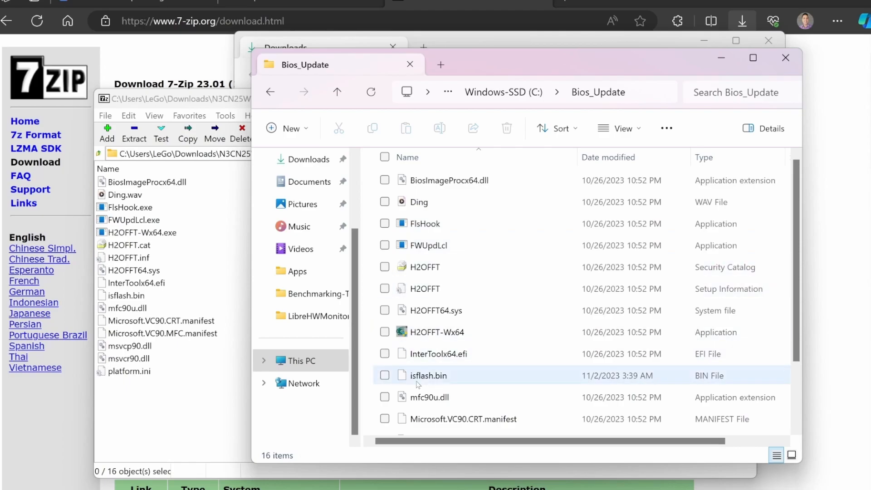
{"action": "mouse_move", "coordinate": [439, 380]}
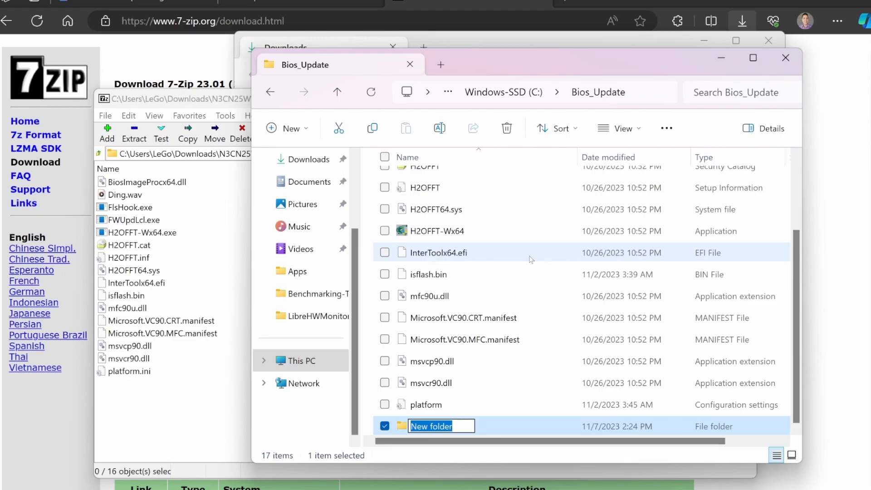
{"action": "type", "text": "Update"}
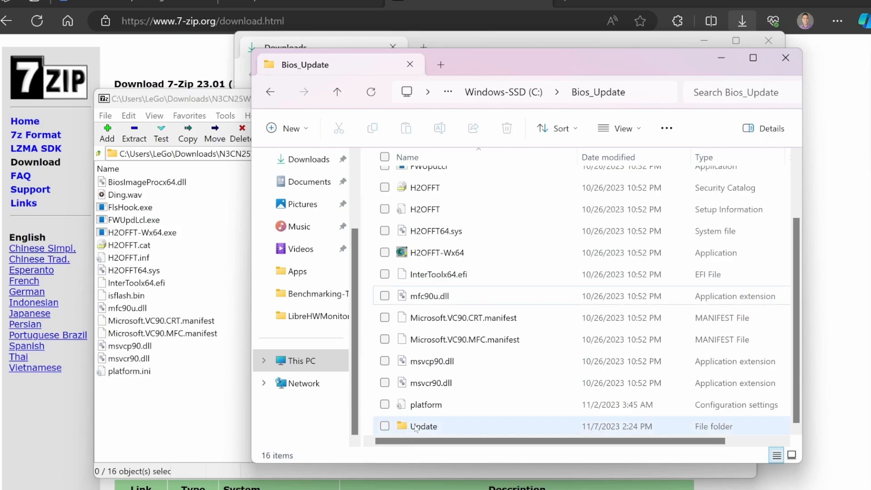
{"action": "mouse_move", "coordinate": [437, 253]}
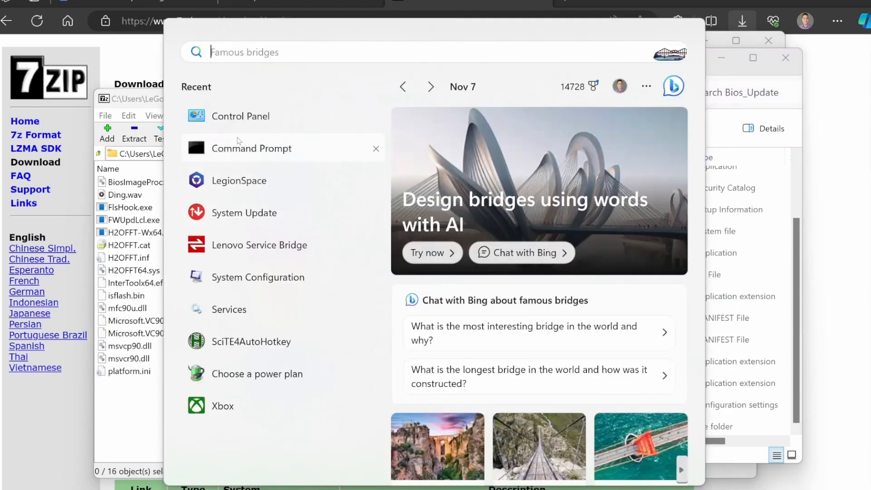
Search for cmd and run Command Prompt as administrator
{"action": "type", "text": "cmd"}
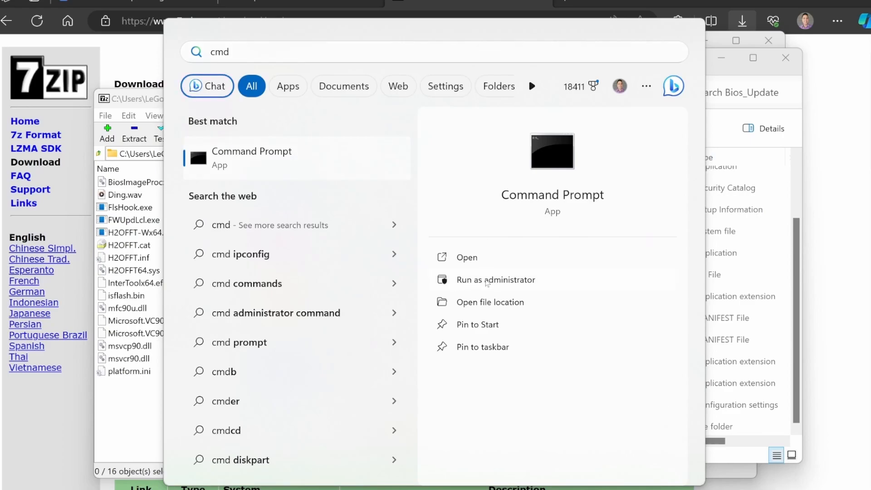
{"action": "left_click", "coordinate": [495, 280]}
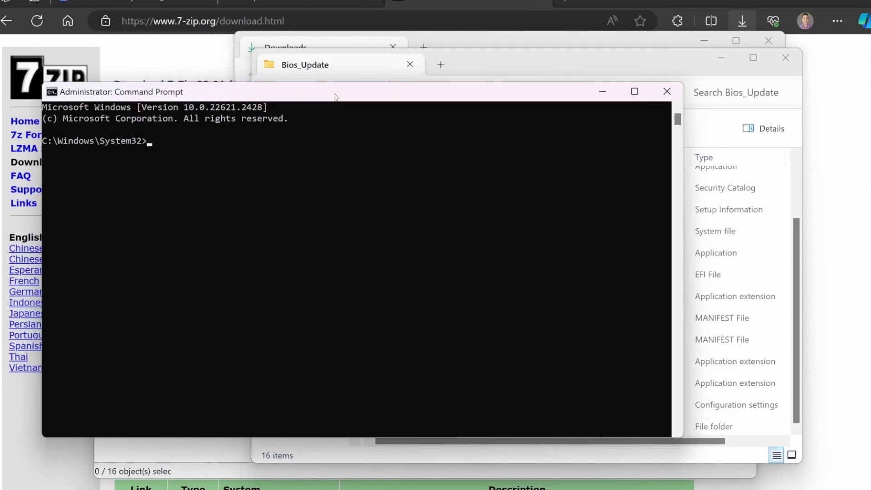
Change directory to the C: root and then into Bios_Update, starting the H2 command
{"action": "type", "text": "cd"}
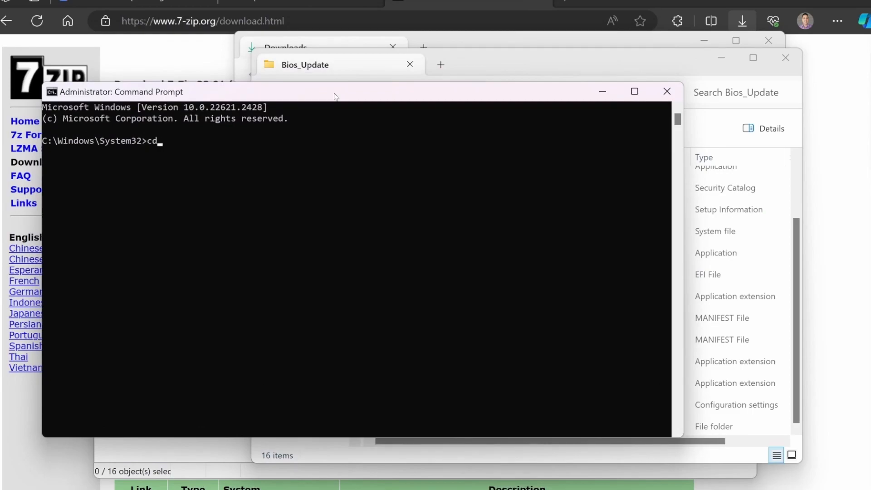
{"action": "key", "text": "Enter"}
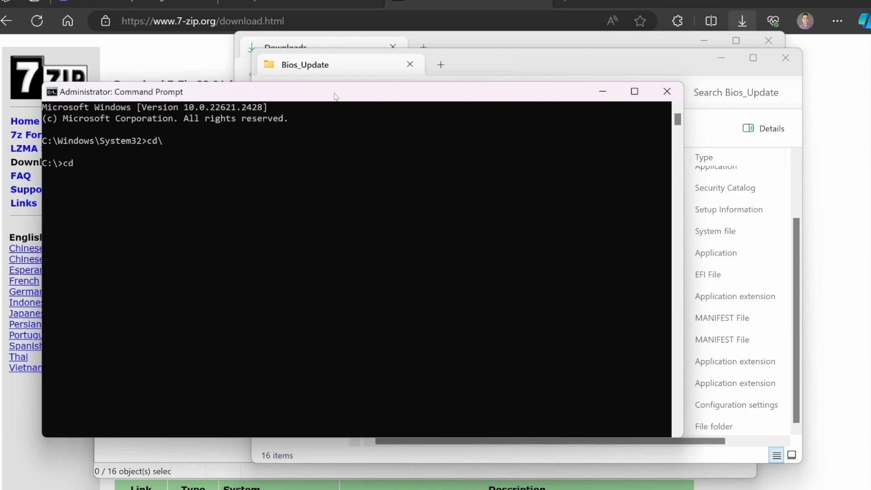
{"action": "type", "text": "Bios_I"}
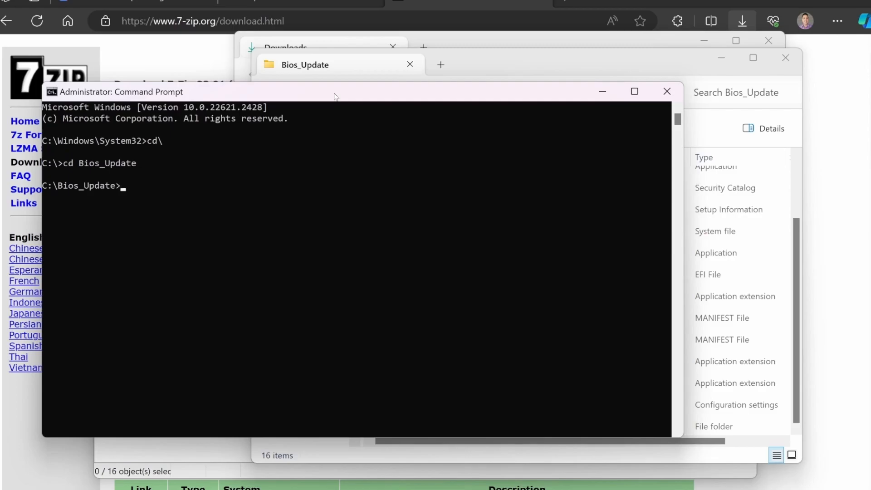
{"action": "type", "text": "H2"}
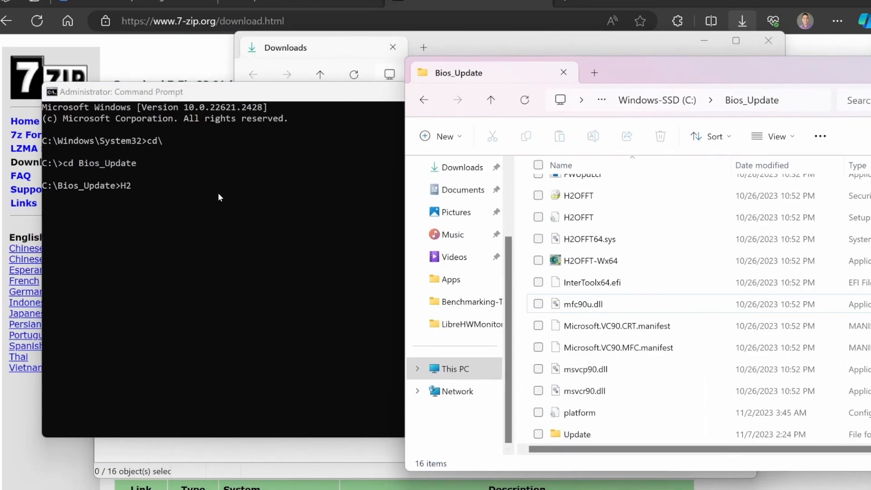
{"action": "mouse_move", "coordinate": [590, 260]}
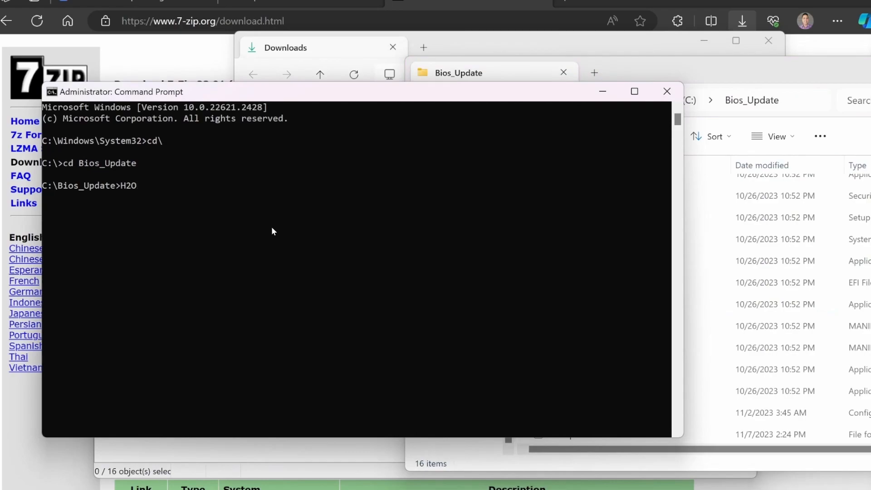
Run H2OFFT-Wx64 Bios_Backup-11-7-23.bin -G to read the current BIOS ROM to a file
{"action": "type", "text": "FFT"}
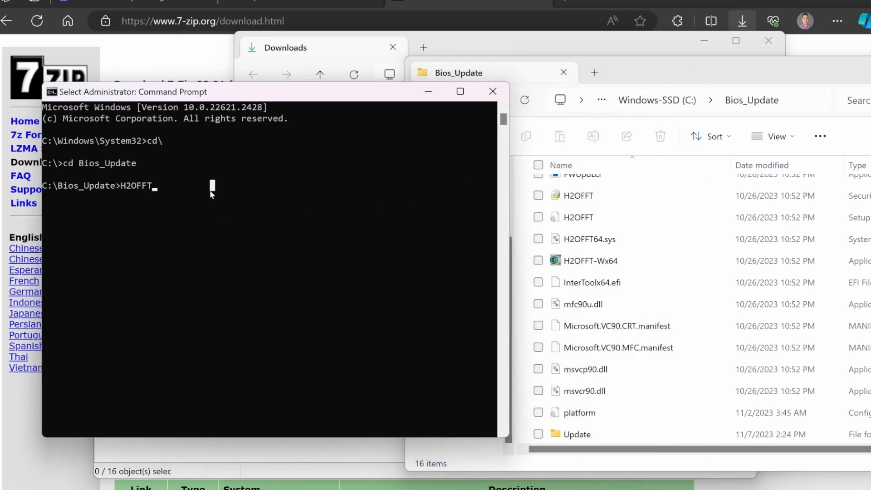
{"action": "type", "text": "-Wx"}
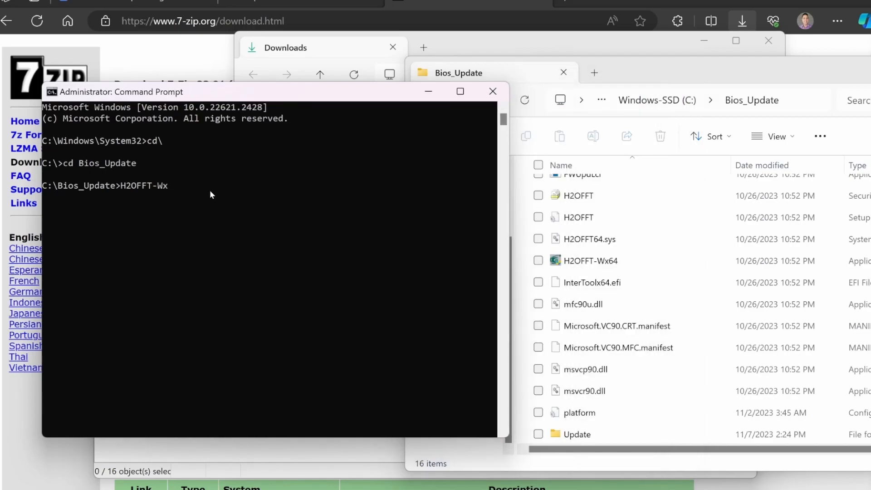
{"action": "type", "text": "64"}
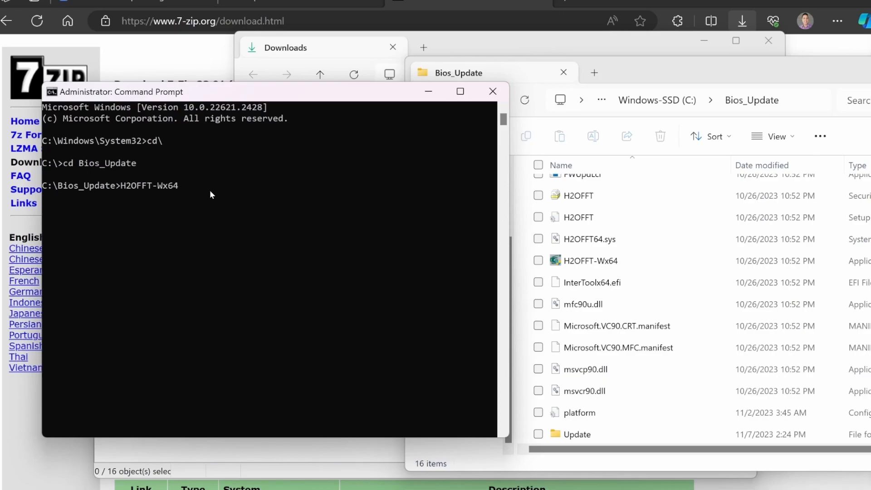
{"action": "type", "text": "Bios"}
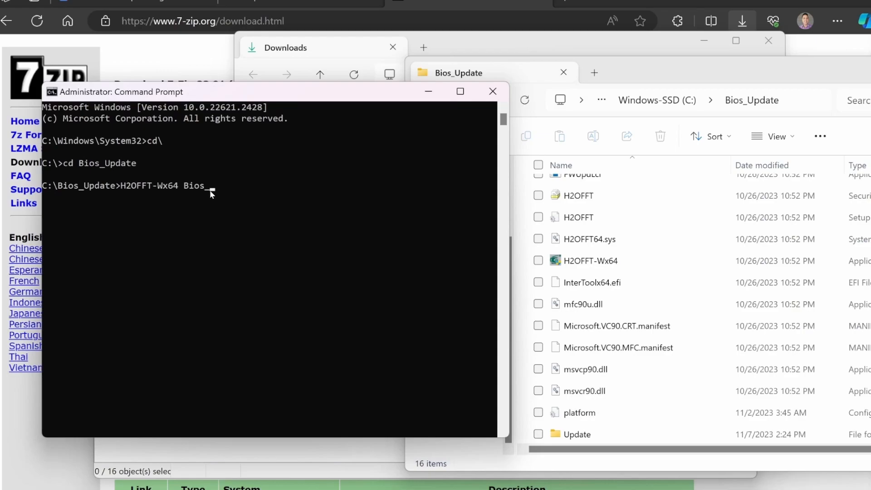
{"action": "type", "text": "Backup"}
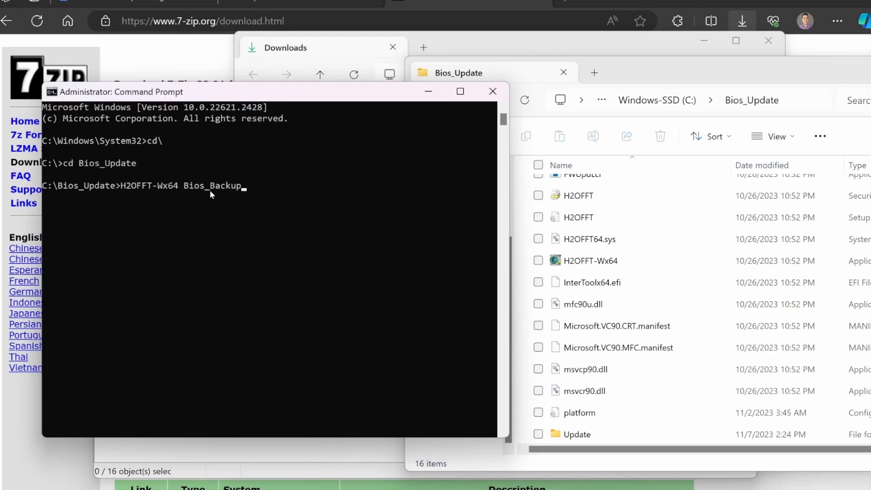
{"action": "type", "text": "-11-"}
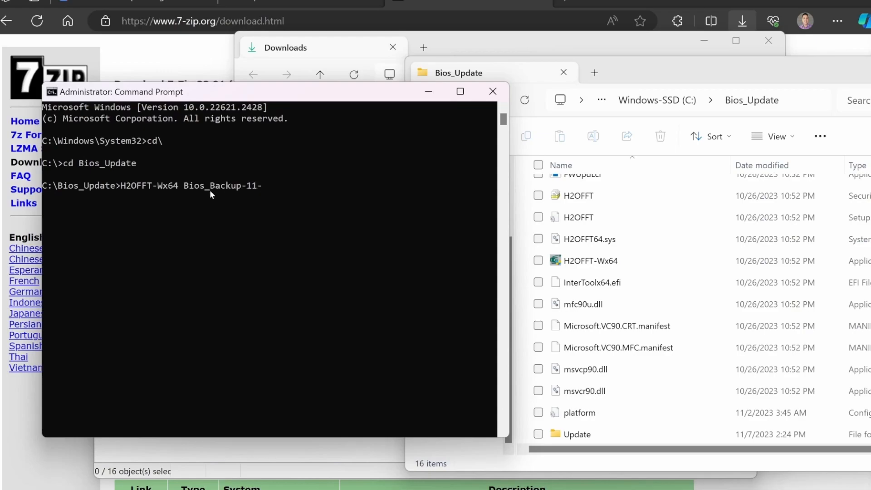
{"action": "type", "text": "7-"}
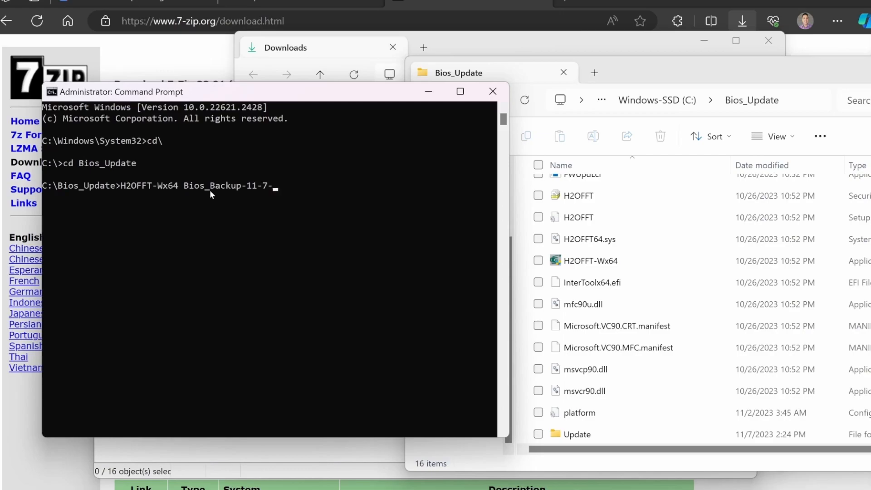
{"action": "type", "text": "23."}
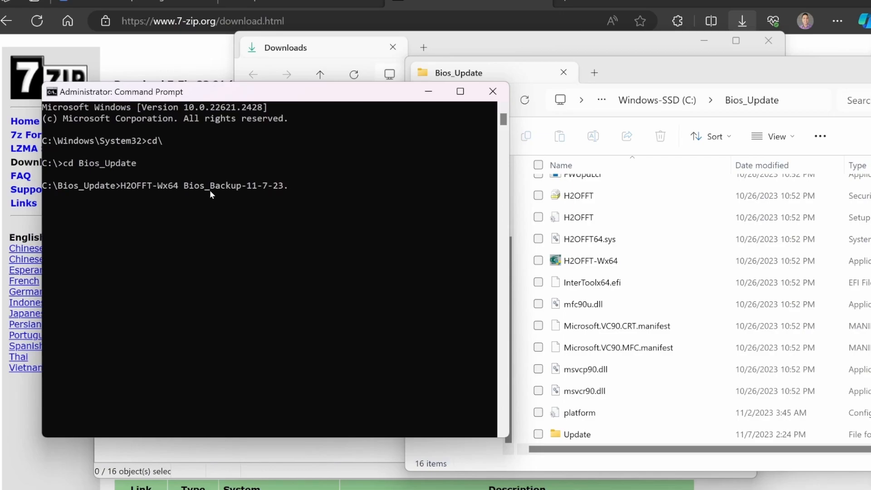
{"action": "type", "text": ".bin"}
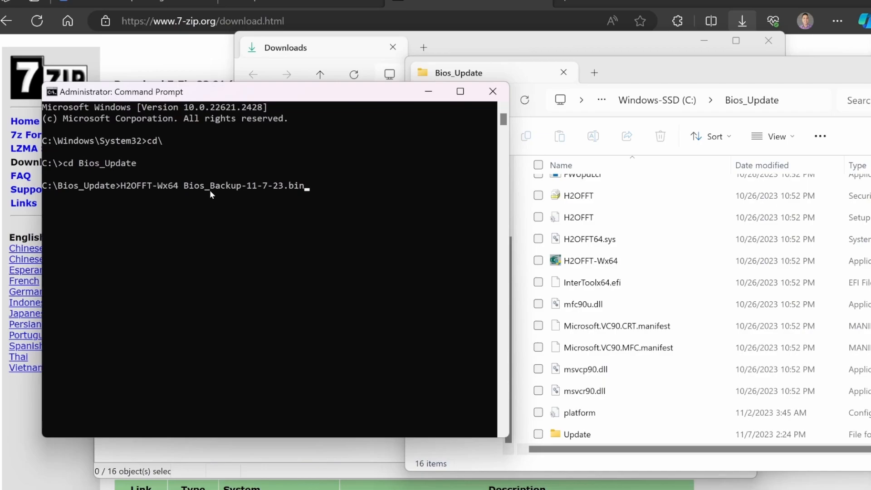
{"action": "type", "text": "-"}
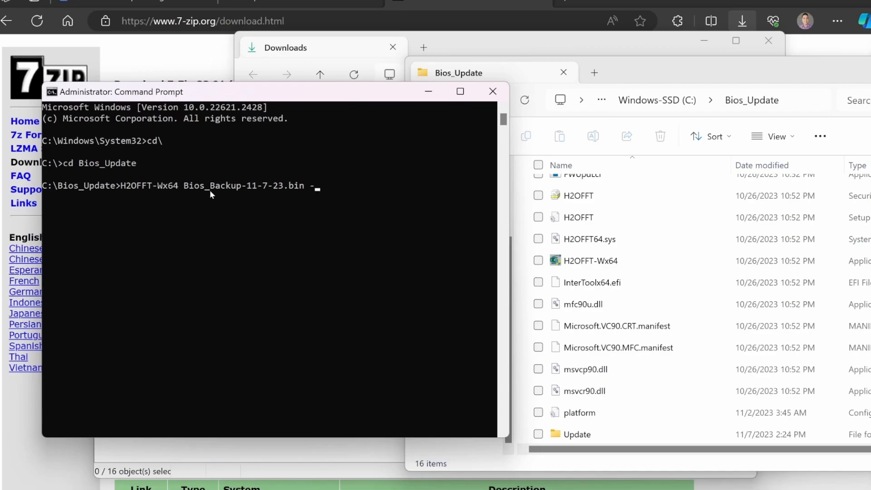
{"action": "type", "text": "G"}
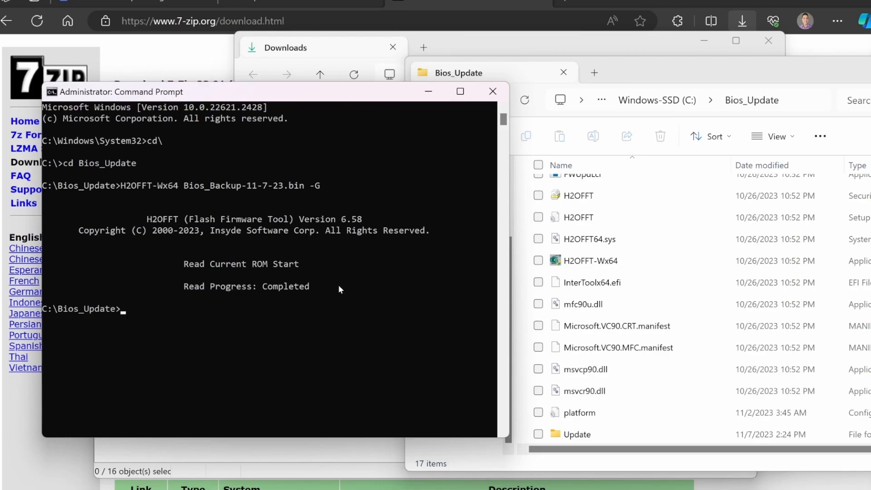
{"action": "mouse_move", "coordinate": [117, 343]}
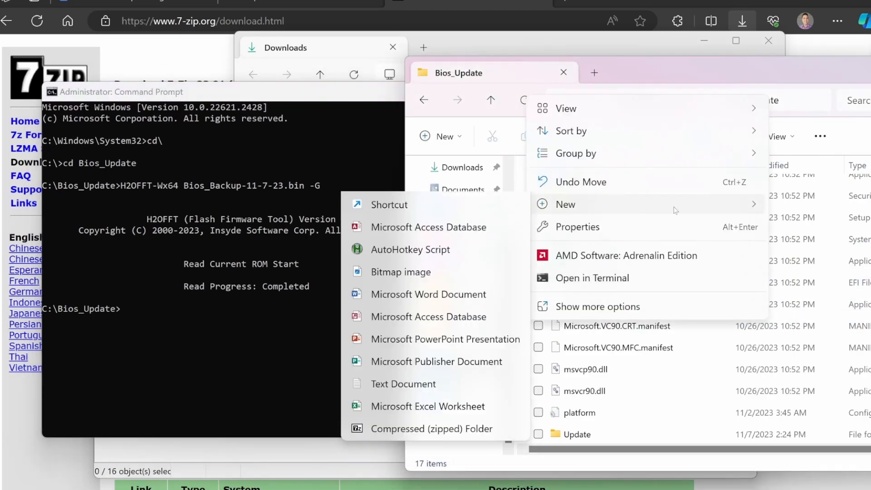
Create a Backup folder for the backup .bin, then bring isflash.bin from Update into Bios_Update
{"action": "left_click", "coordinate": [565, 204]}
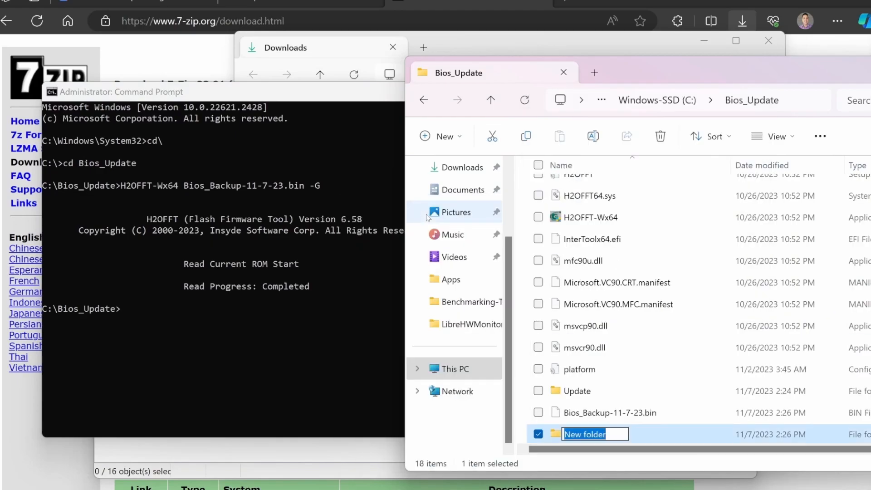
{"action": "type", "text": "Backup"}
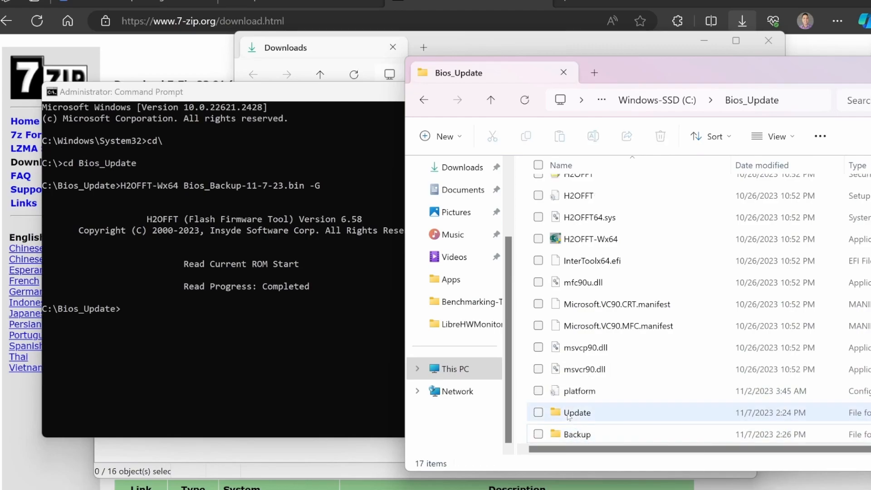
{"action": "double_click", "coordinate": [577, 412]}
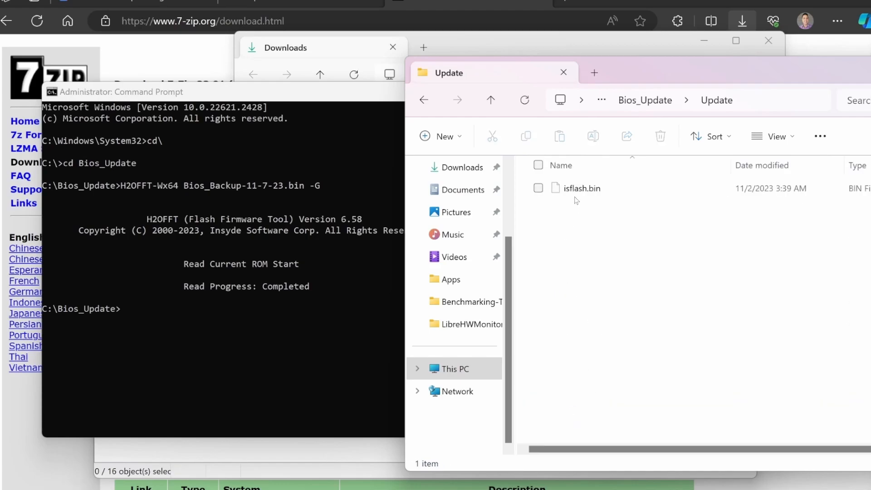
{"action": "left_click", "coordinate": [581, 188]}
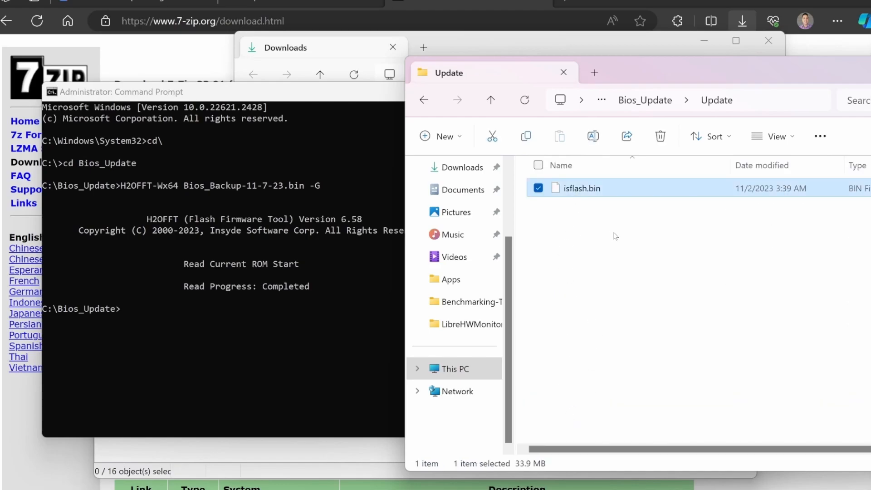
{"action": "left_click", "coordinate": [489, 100]}
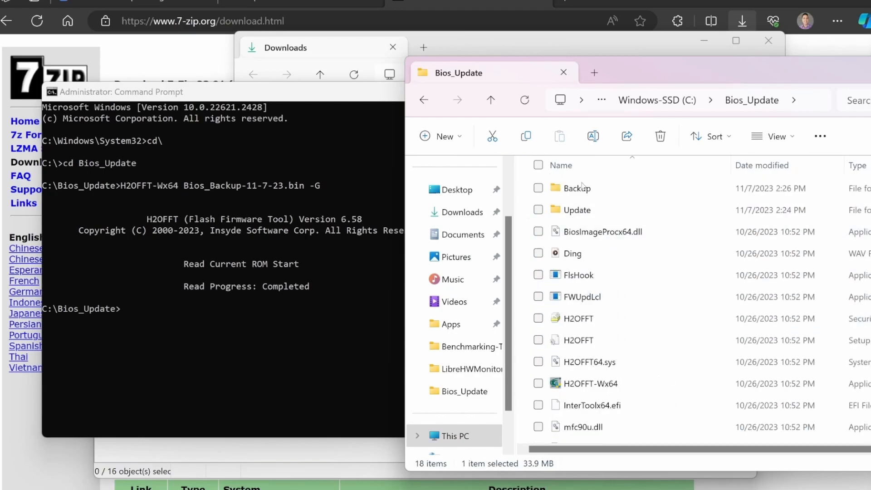
{"action": "mouse_move", "coordinate": [576, 188]}
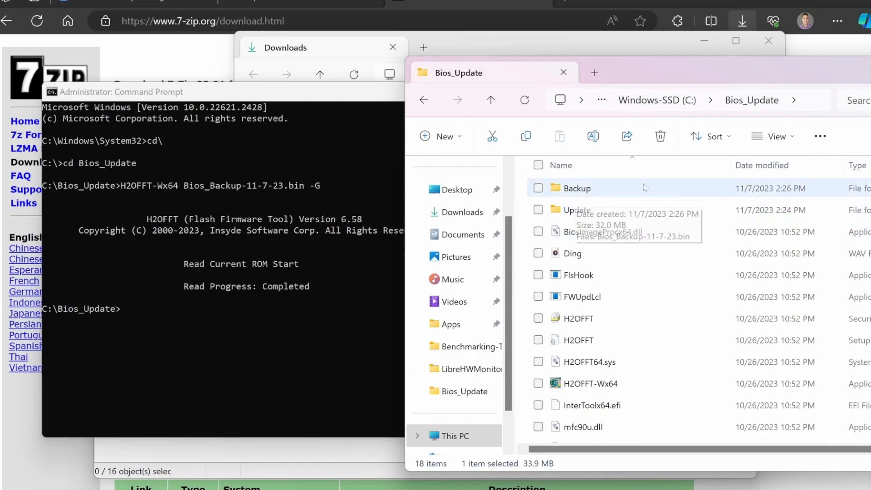
Accept the proceed, precautions and 'Do not power off' screens so BIOS flashing begins
{"action": "scroll", "scroll_direction": "down", "scroll_amount": 3}
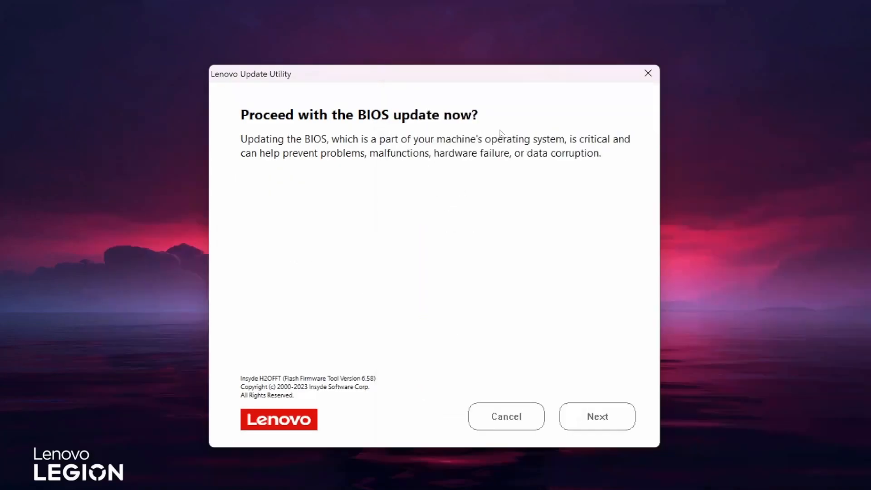
{"action": "mouse_move", "coordinate": [563, 378]}
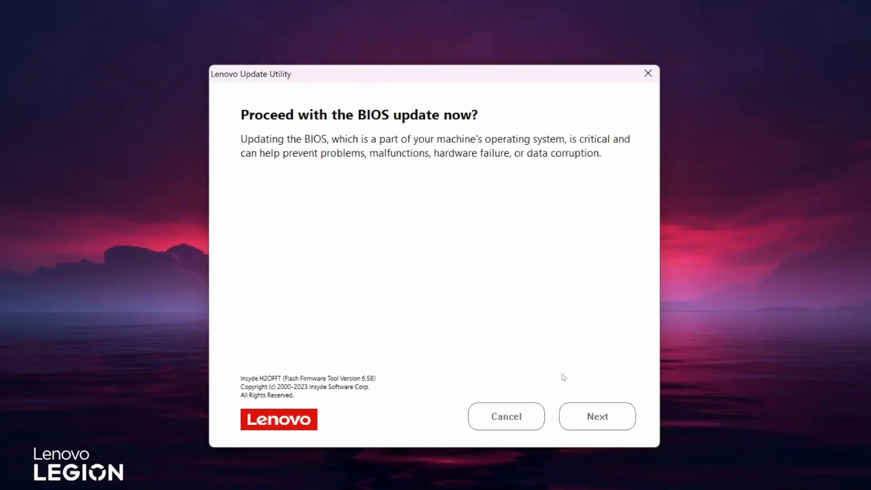
{"action": "left_click", "coordinate": [596, 416]}
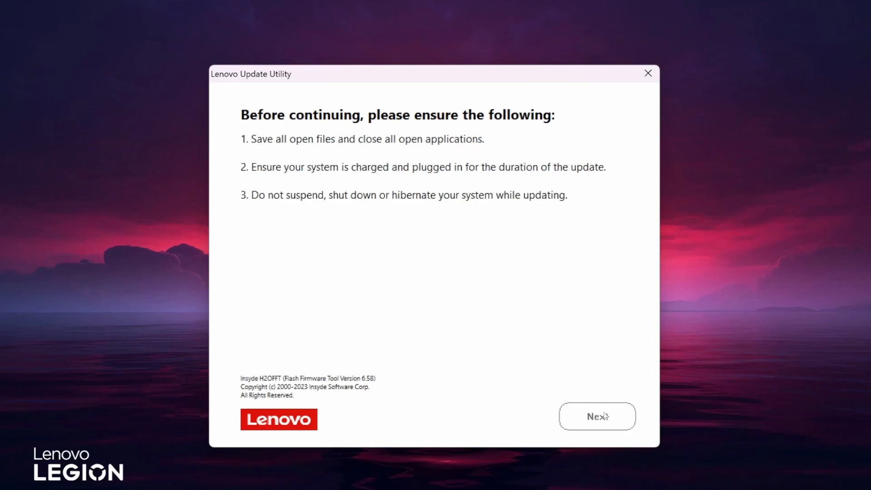
{"action": "left_click", "coordinate": [597, 416]}
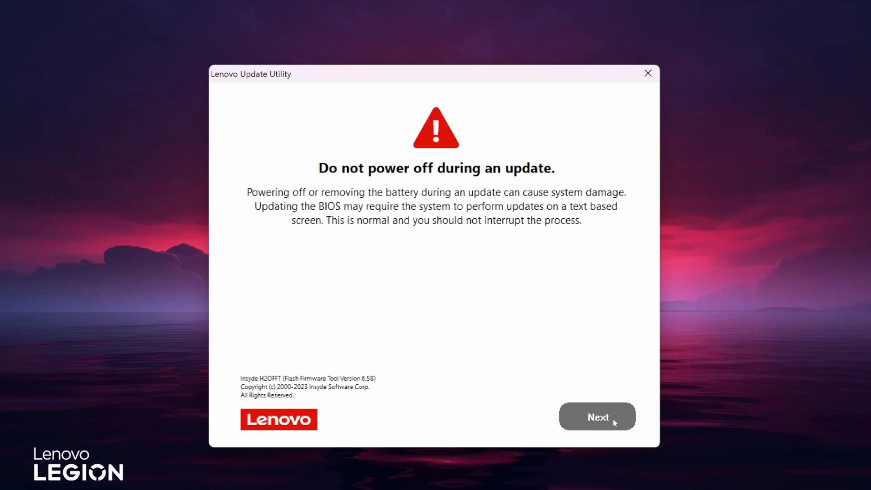
{"action": "left_click", "coordinate": [597, 416]}
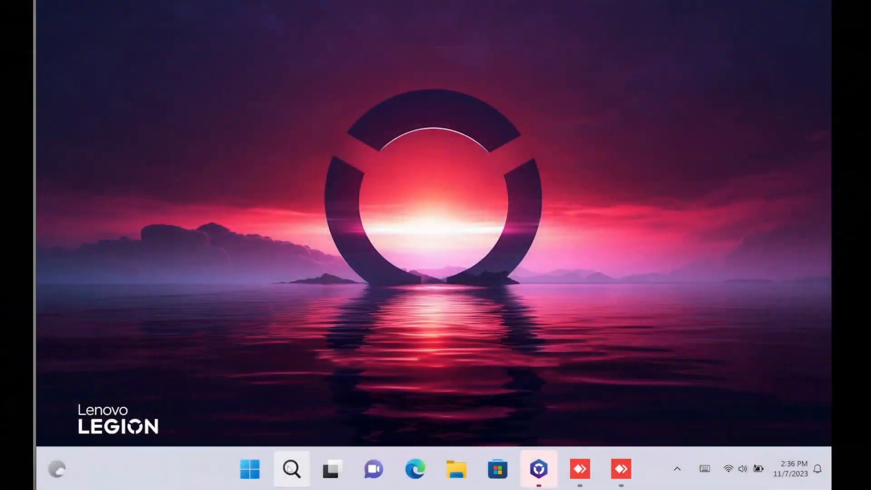
Confirm System Information shows BIOS Version/Date LENOVO N3CN25WW, 11/2/2023
{"action": "left_click", "coordinate": [291, 469]}
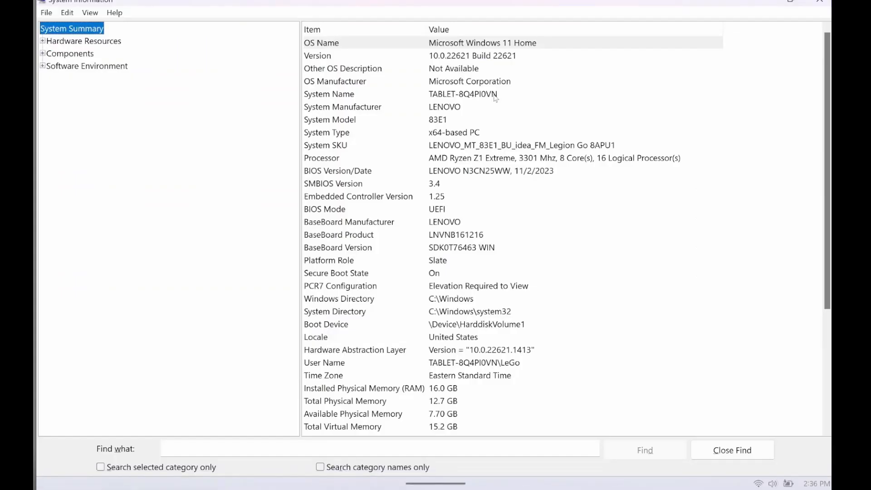
{"action": "mouse_move", "coordinate": [347, 215]}
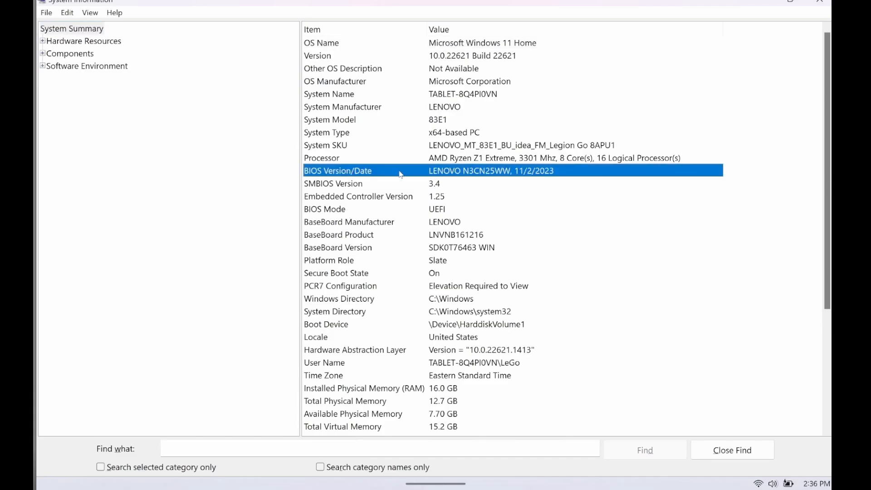
{"action": "mouse_move", "coordinate": [536, 175]}
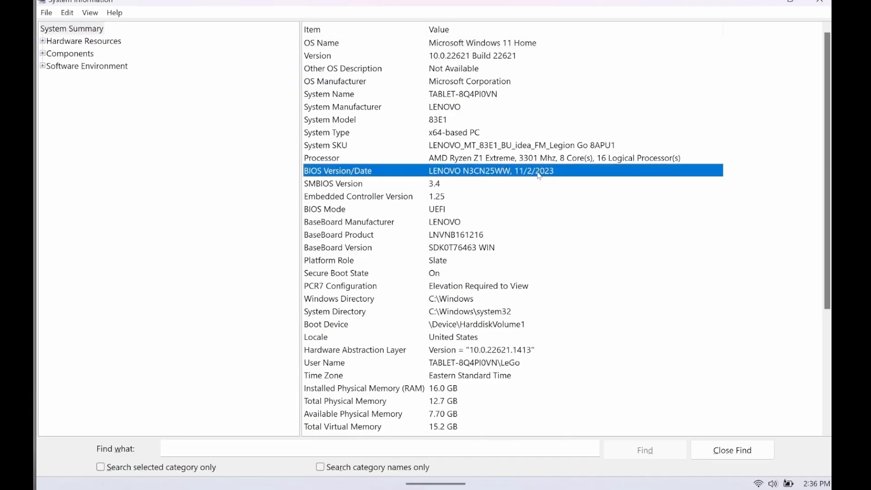
{"action": "mouse_move", "coordinate": [531, 179]}
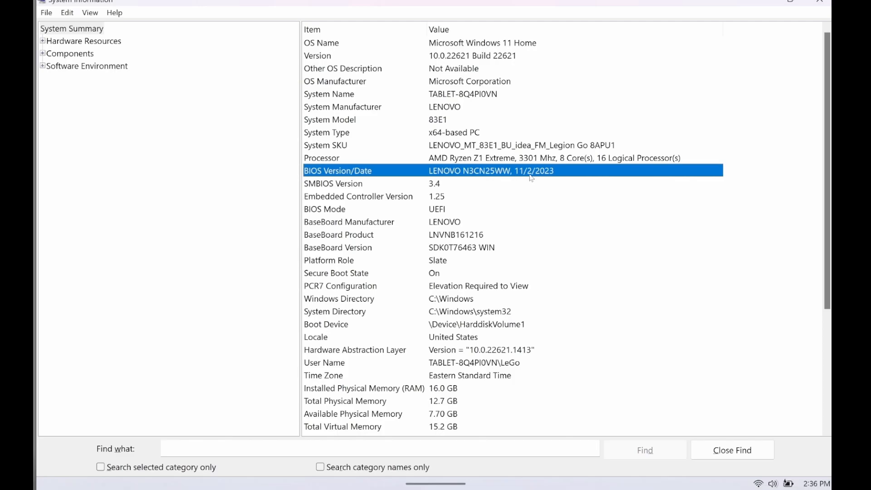
{"action": "mouse_move", "coordinate": [587, 179]}
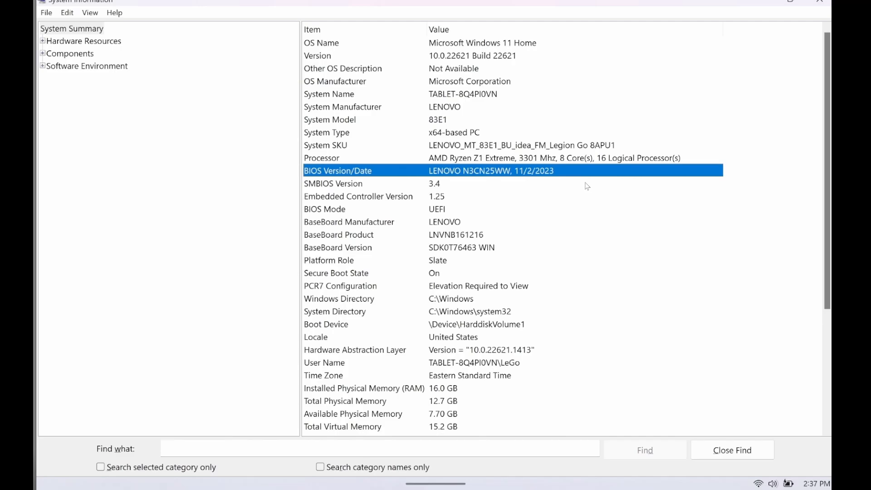
{"action": "mouse_move", "coordinate": [617, 209]}
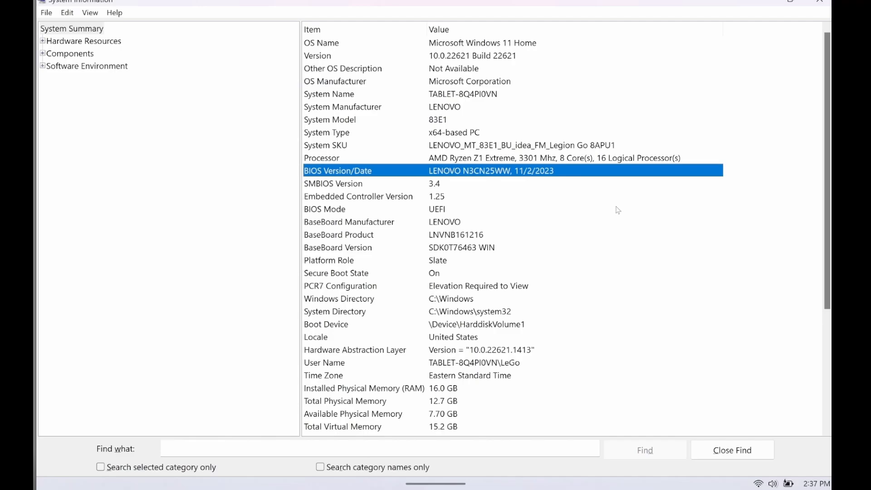